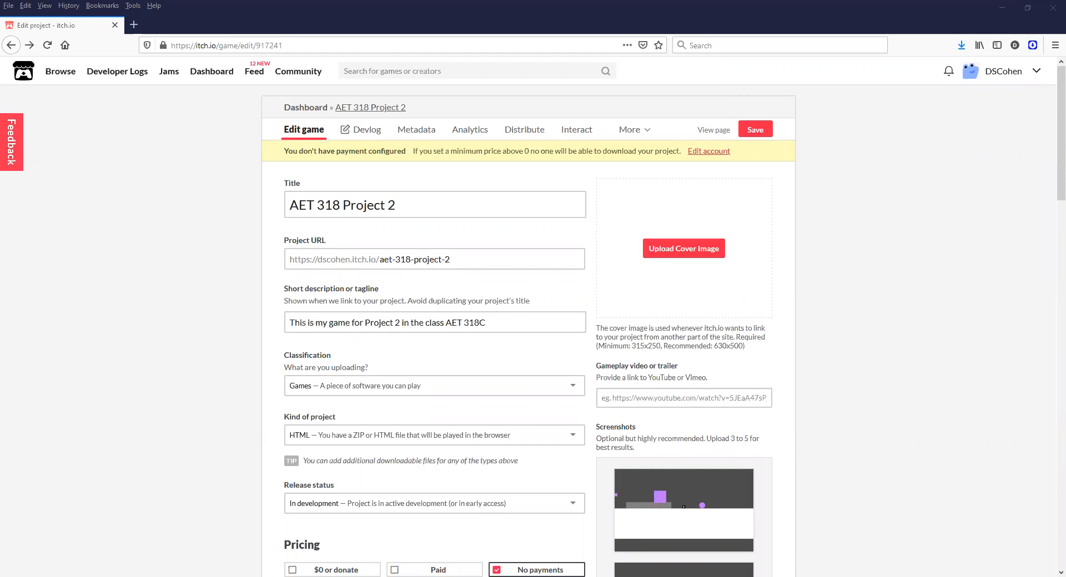
mouse_move(1050, 429)
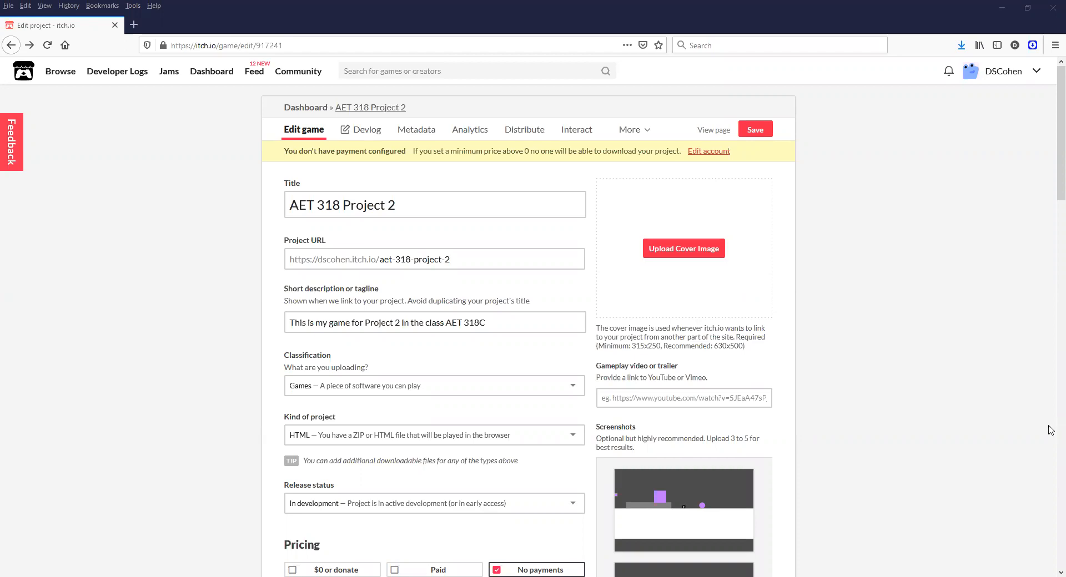
mouse_move(1047, 413)
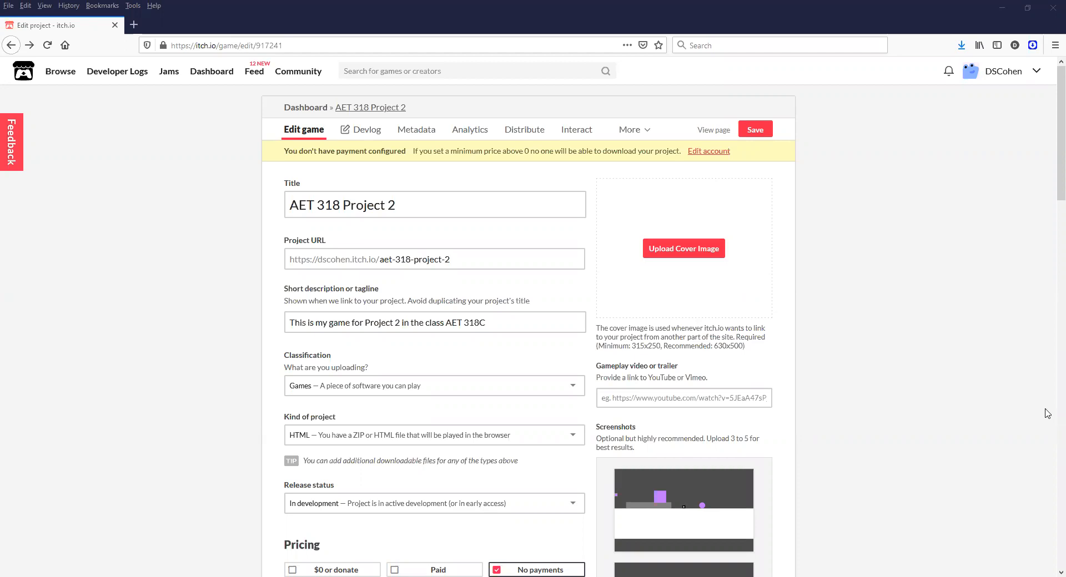
mouse_move(218, 381)
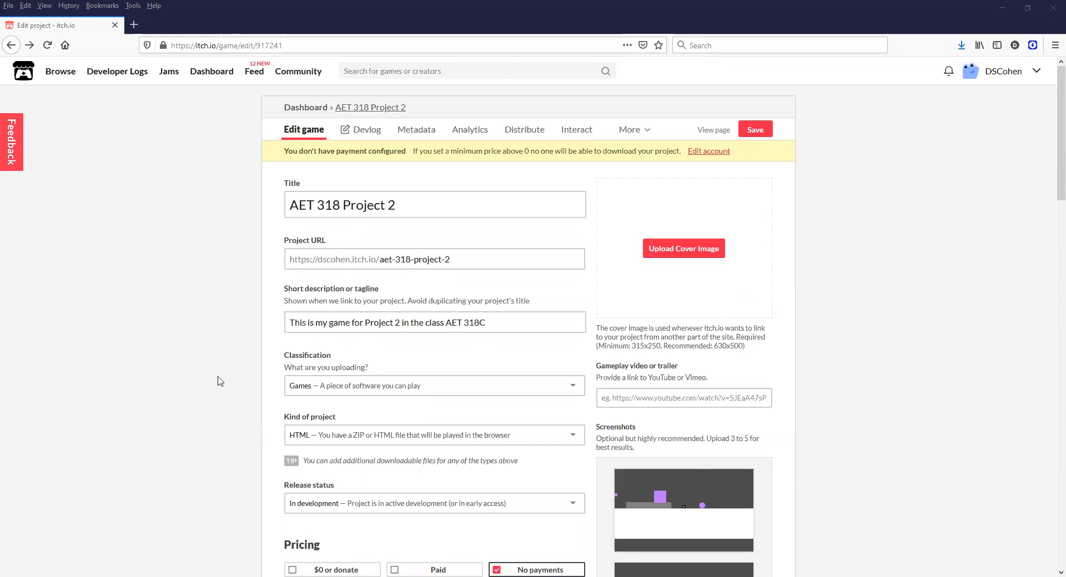
Cancel adding screenshots and save AET 318 Project 2 with its three existing screenshots.
scroll("down", 3)
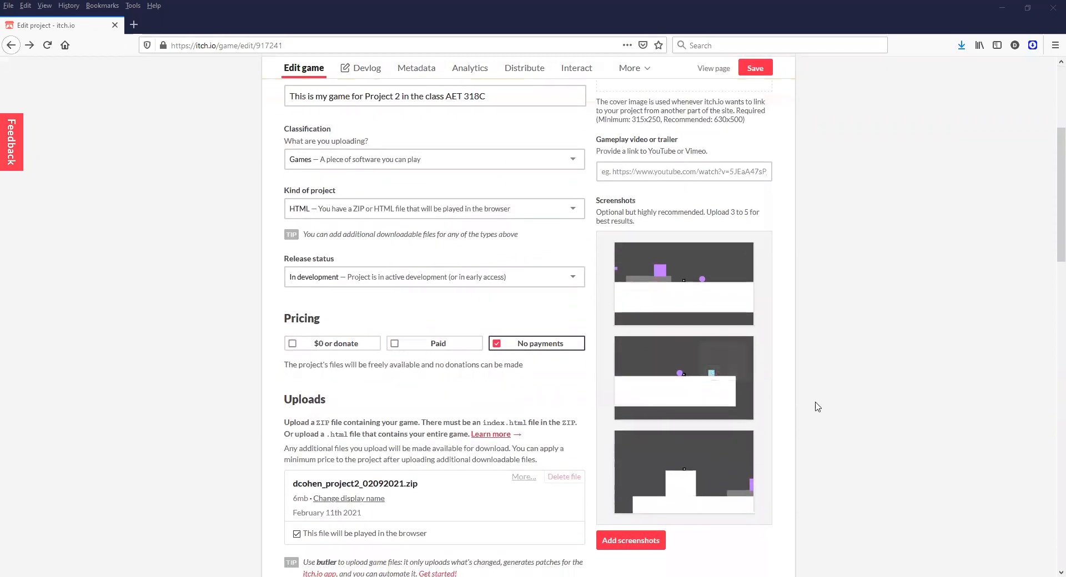
scroll("down", 3)
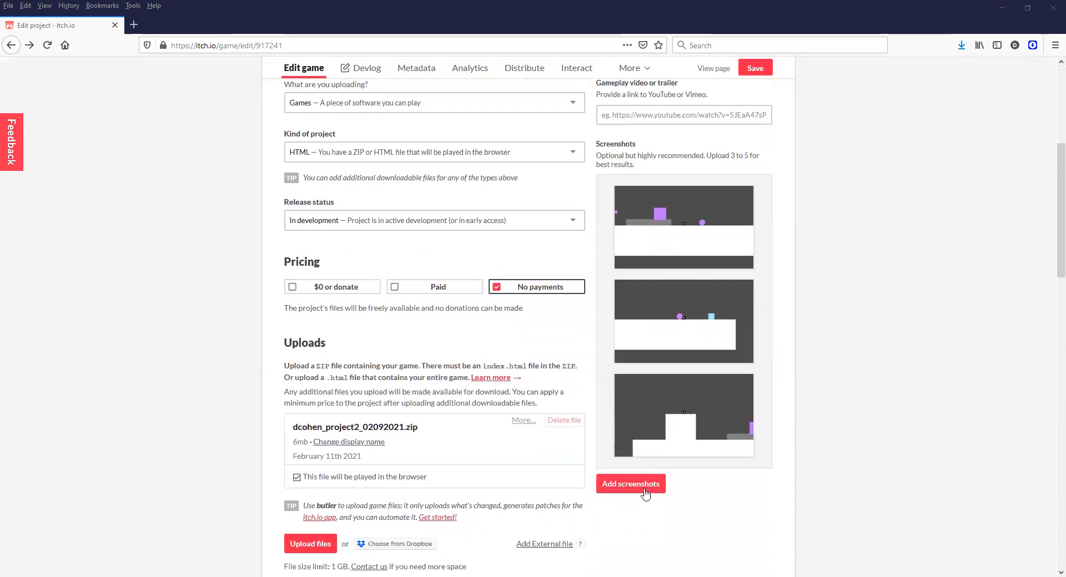
left_click(630, 483)
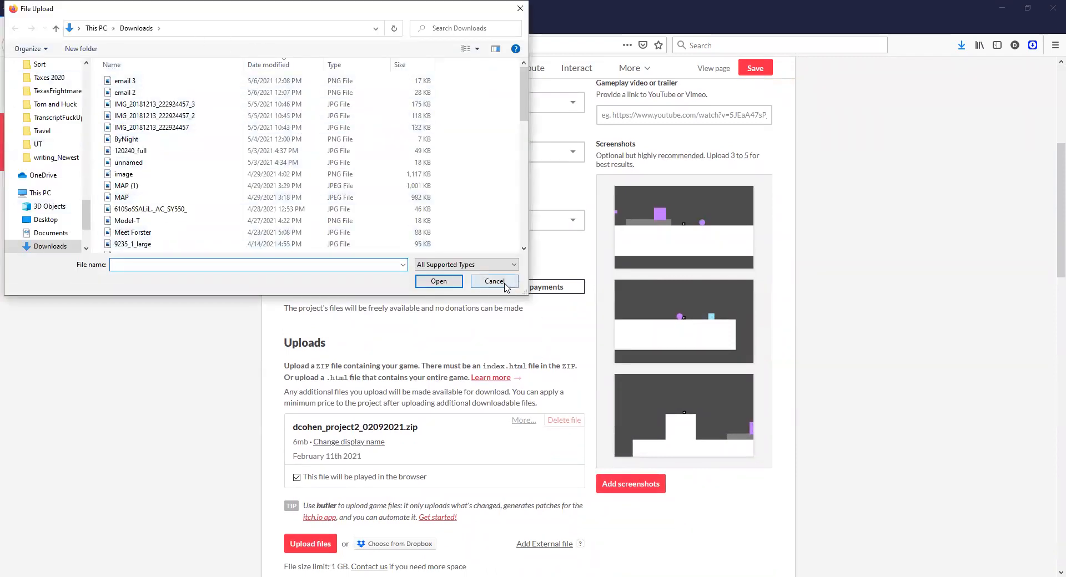
left_click(494, 281)
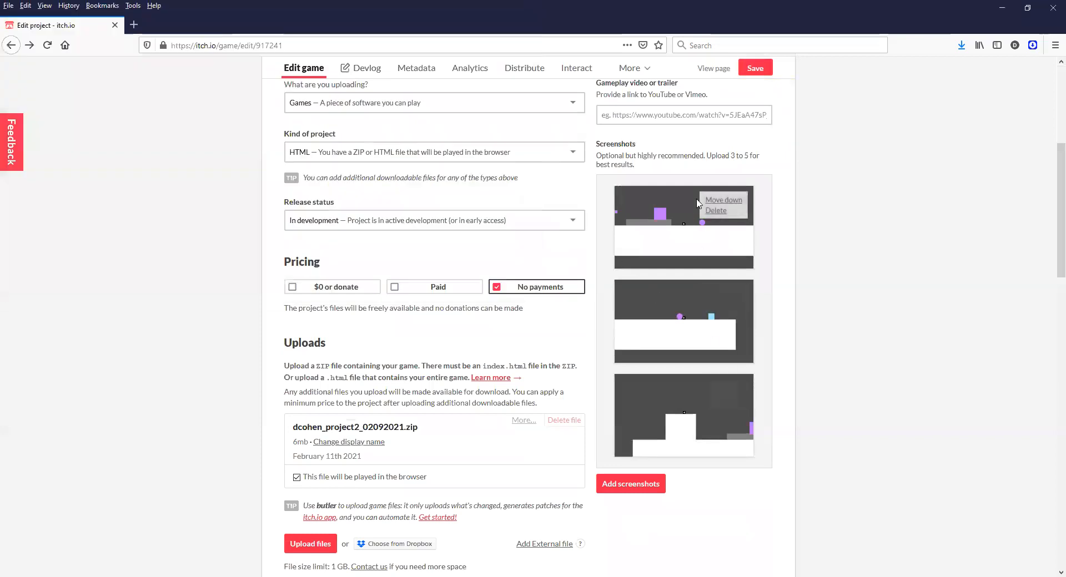
scroll("up", 3)
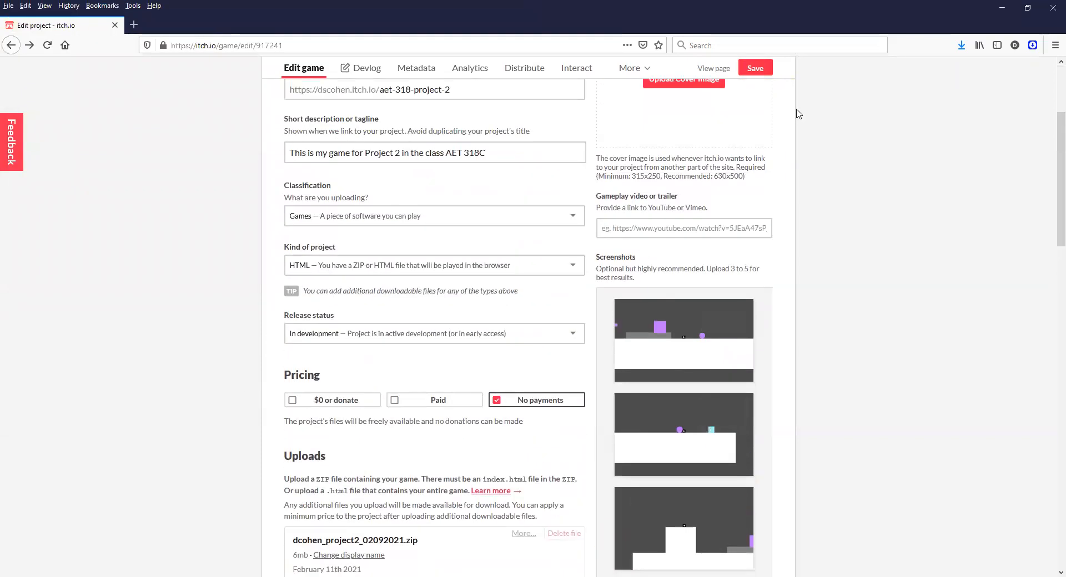
left_click(754, 67)
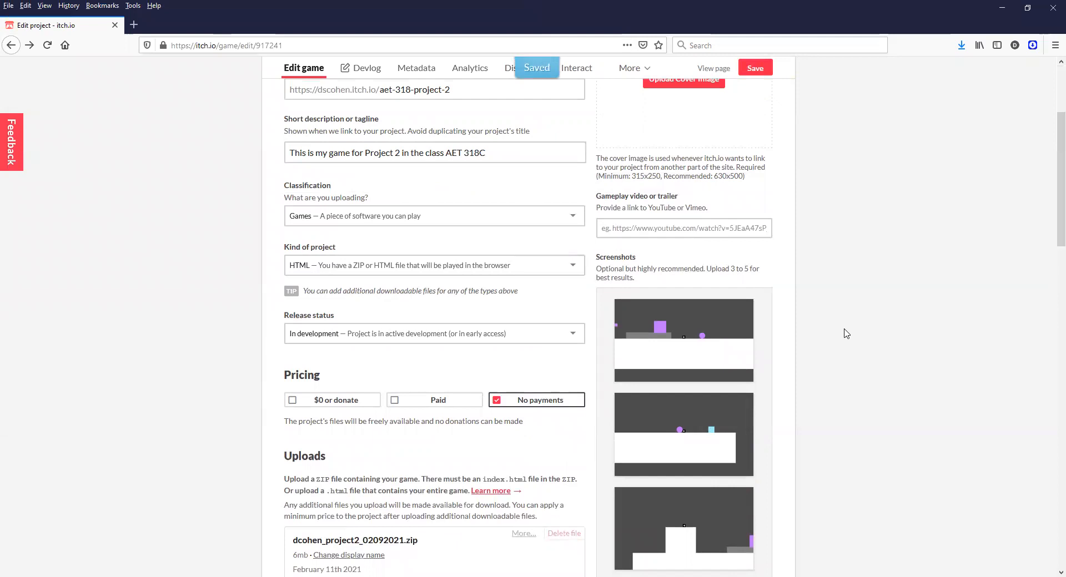
scroll("up", 3)
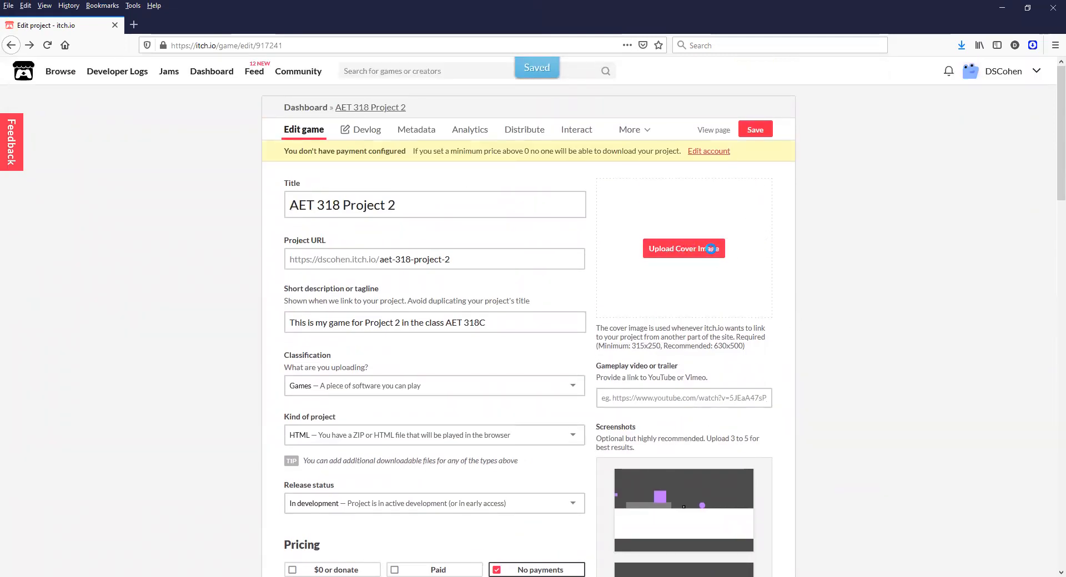
Skip uploading a cover image and go to the AET 318 Project 2 public page.
left_click(683, 248)
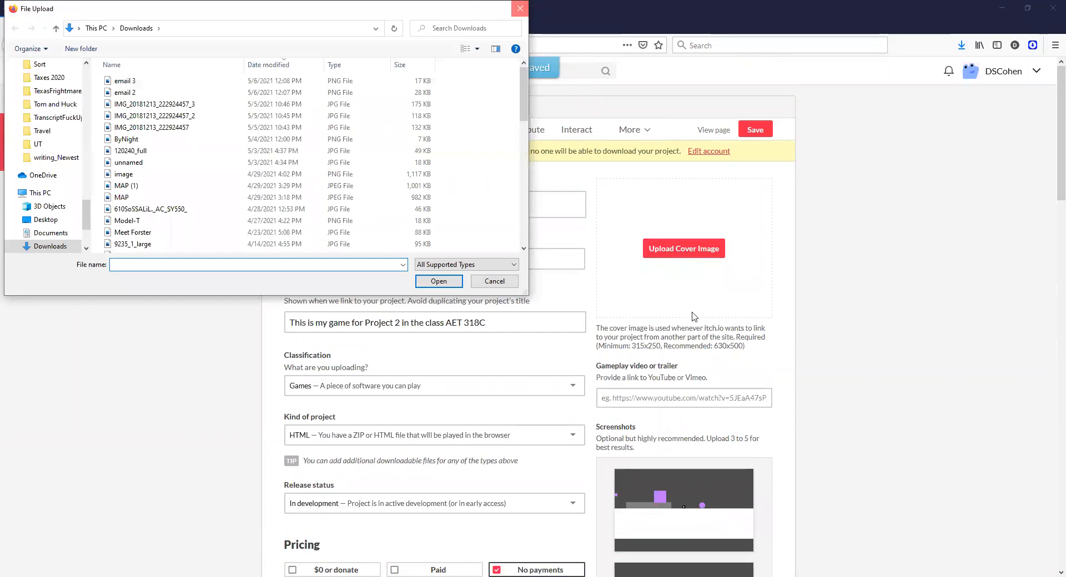
left_click(494, 281)
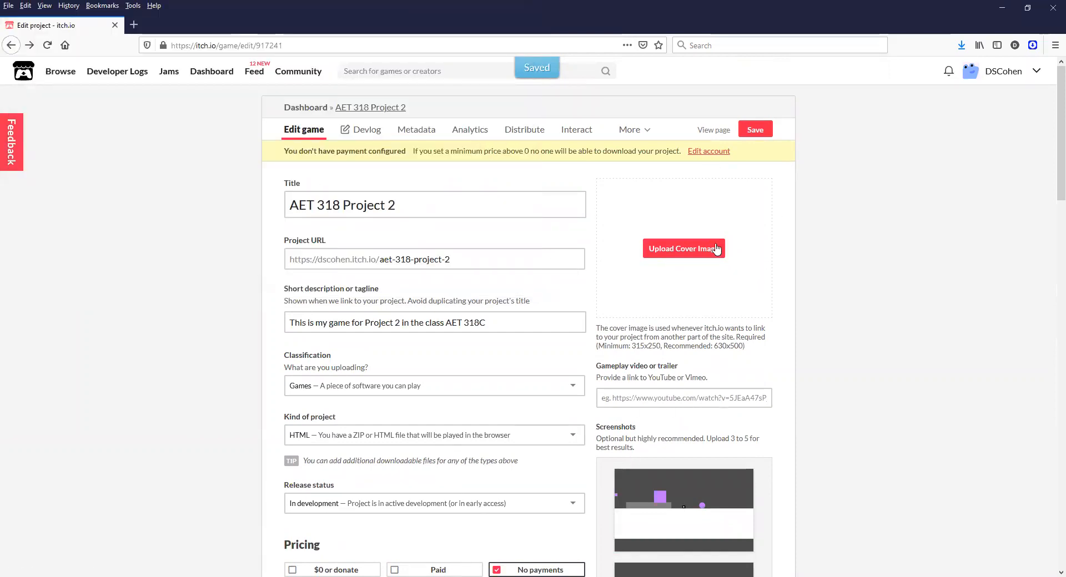
mouse_move(714, 133)
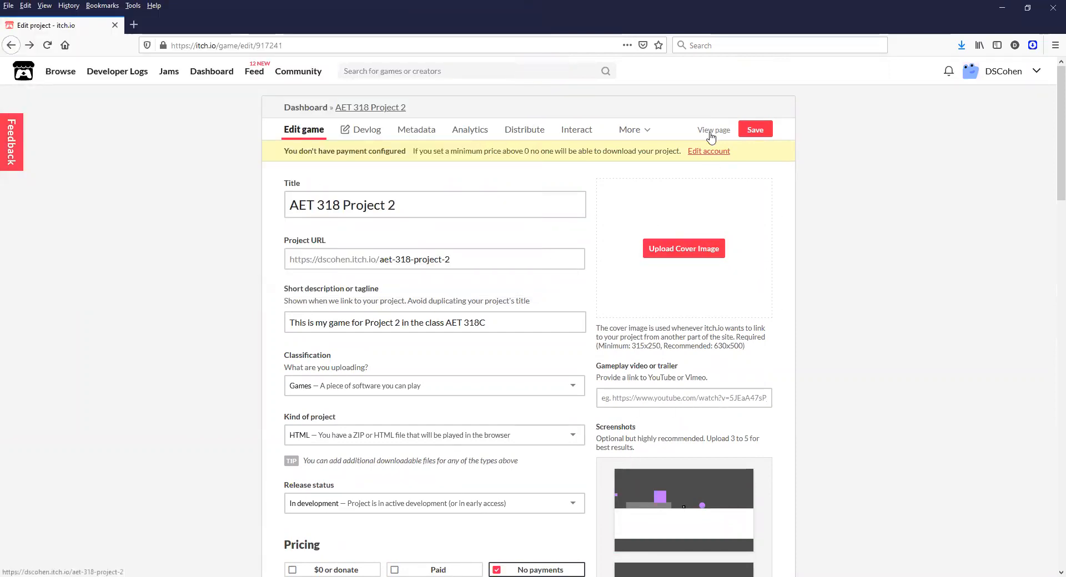
left_click(714, 130)
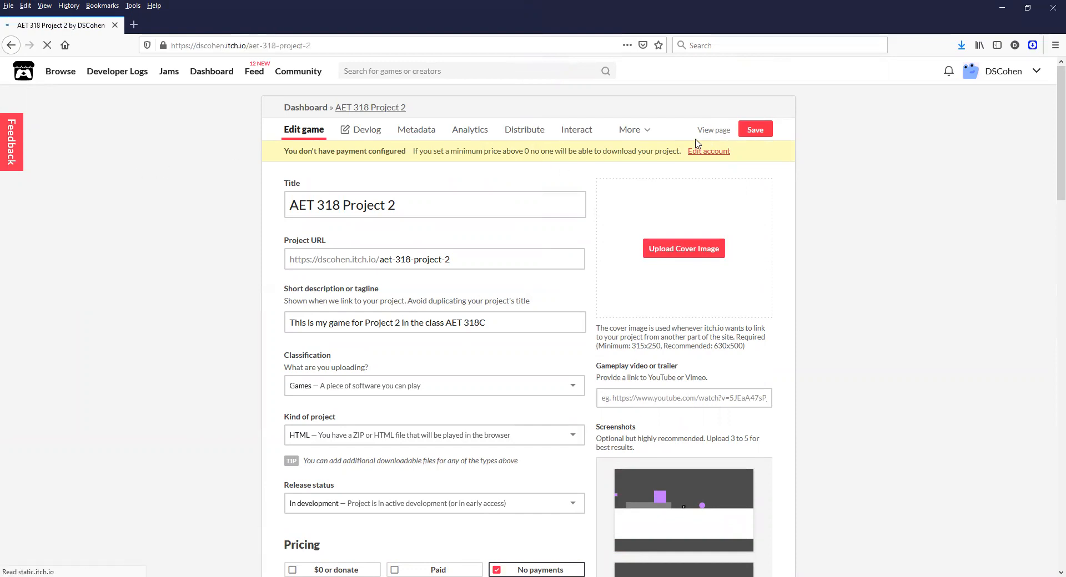
Return from project settings to the public page and open the Edit theme panel.
left_click(712, 129)
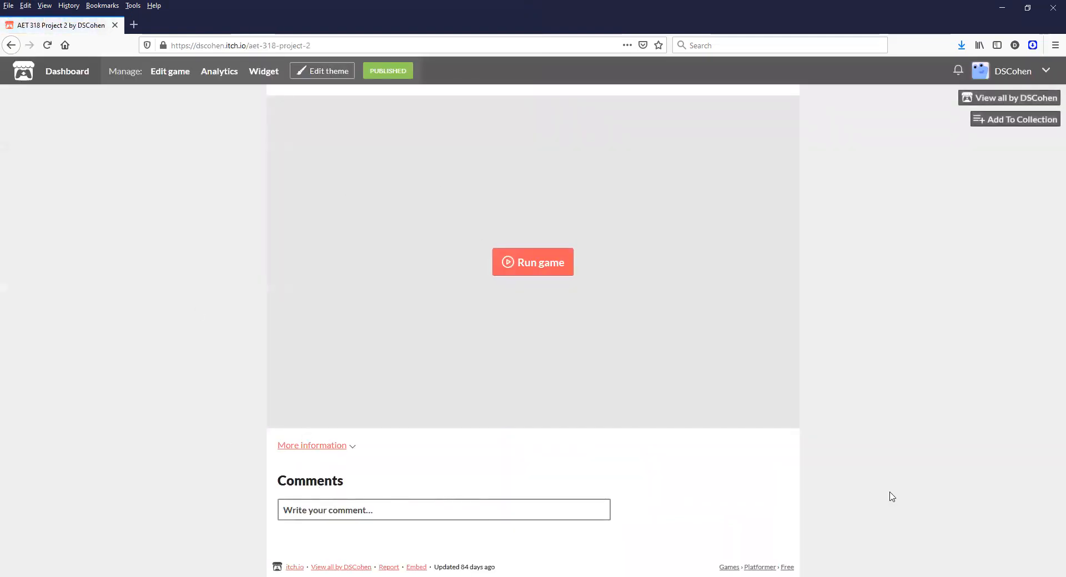
mouse_move(185, 136)
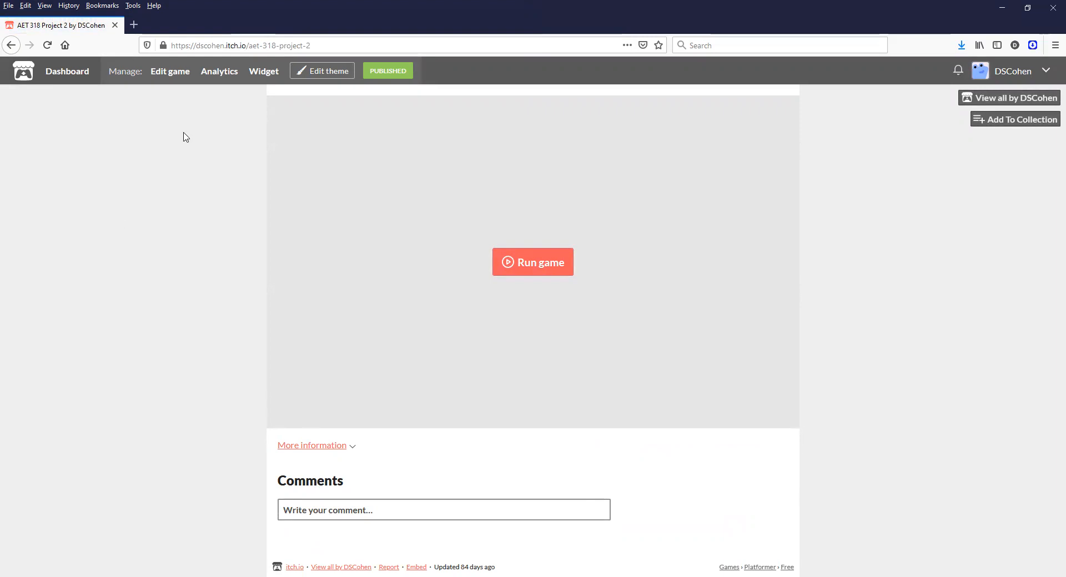
mouse_move(160, 94)
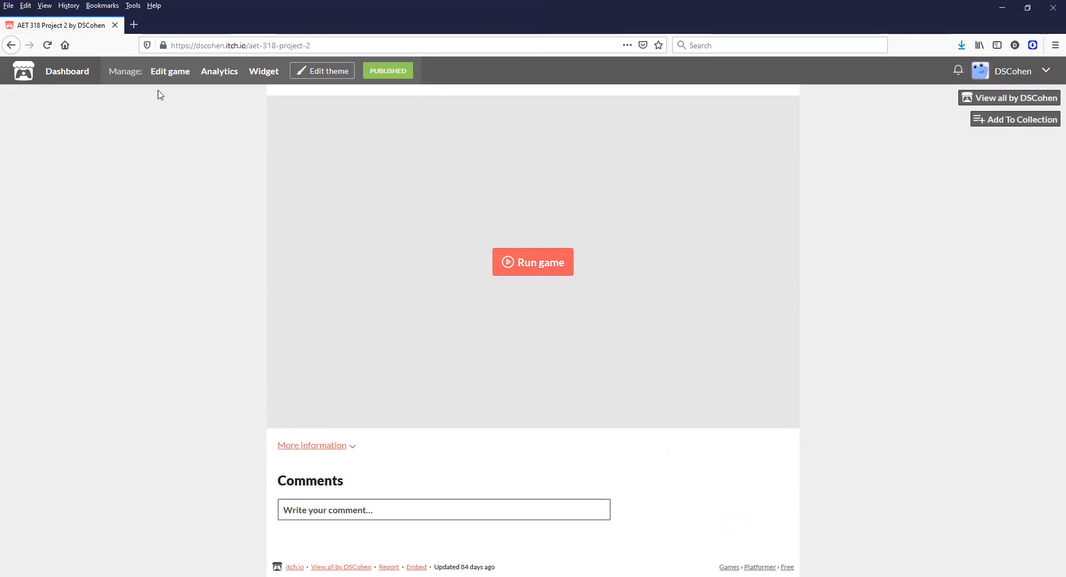
left_click(170, 70)
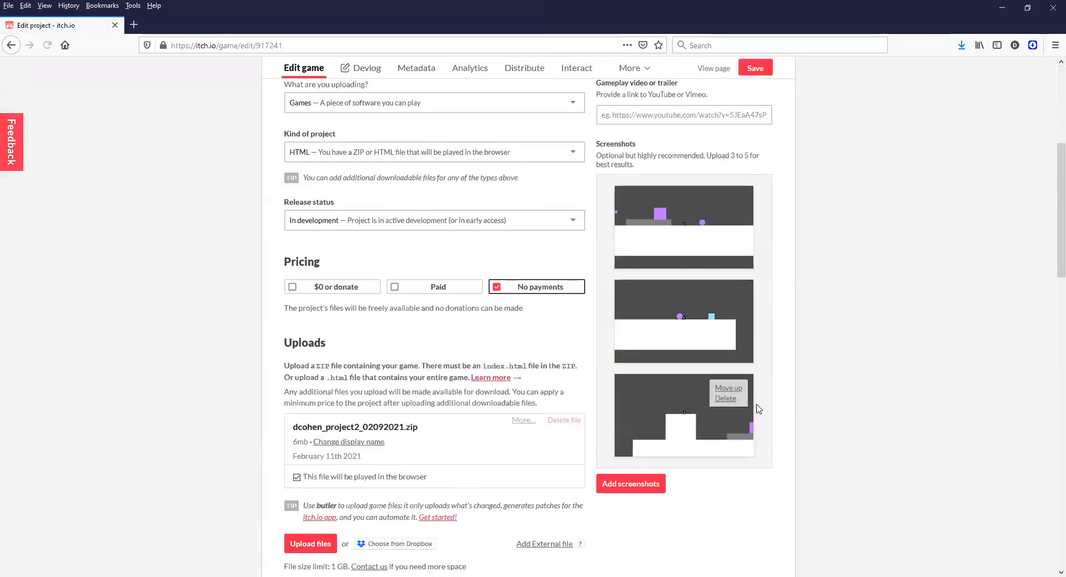
scroll("up", 3)
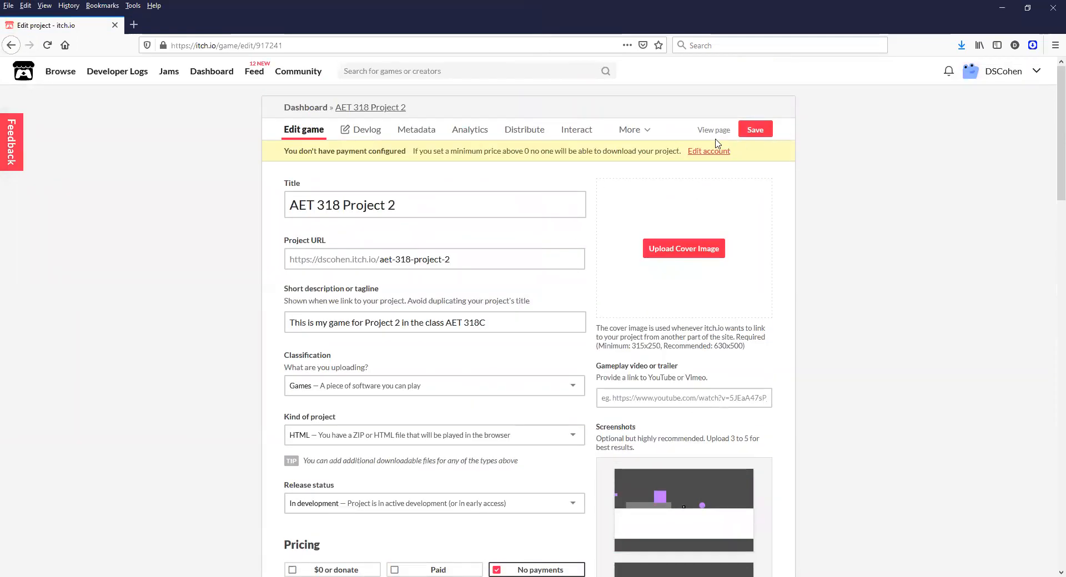
left_click(712, 130)
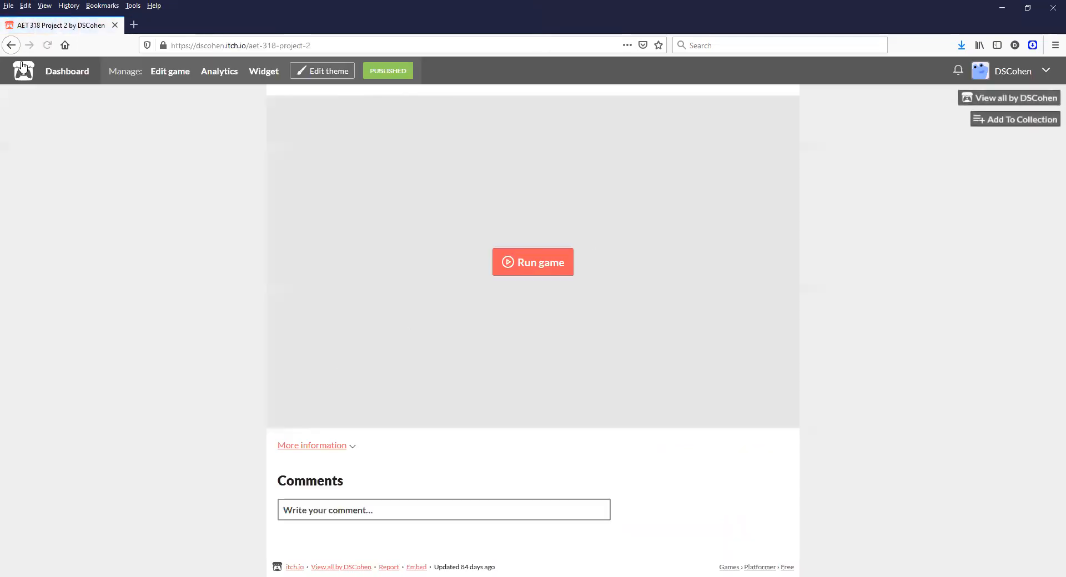
mouse_move(321, 71)
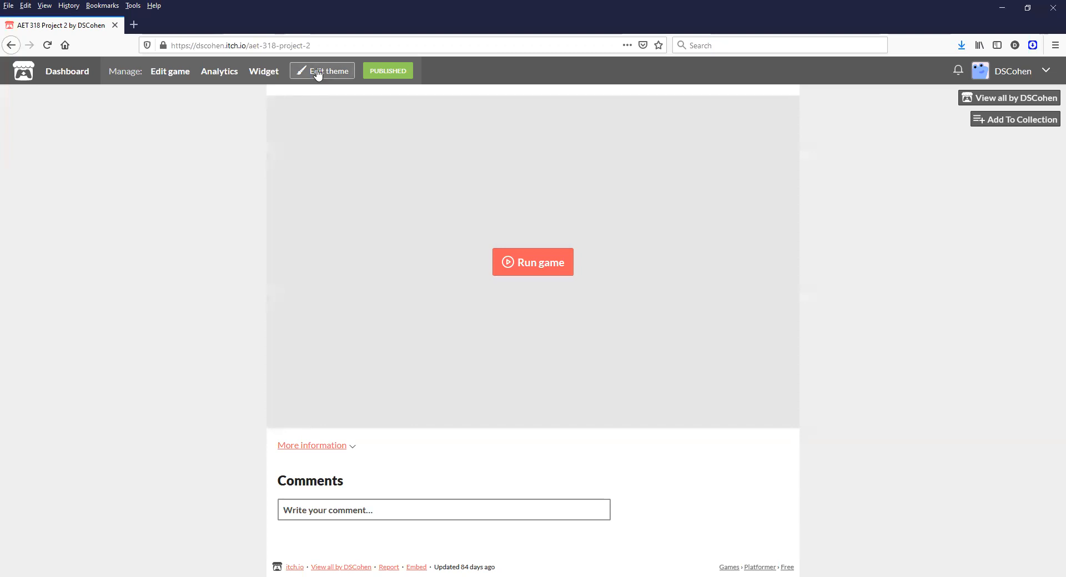
left_click(328, 70)
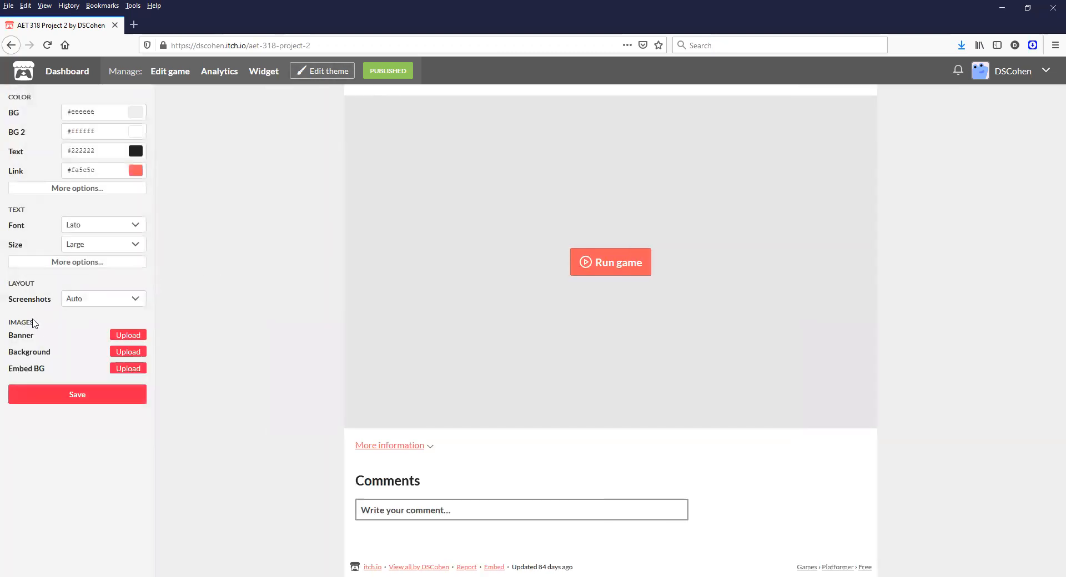
mouse_move(163, 320)
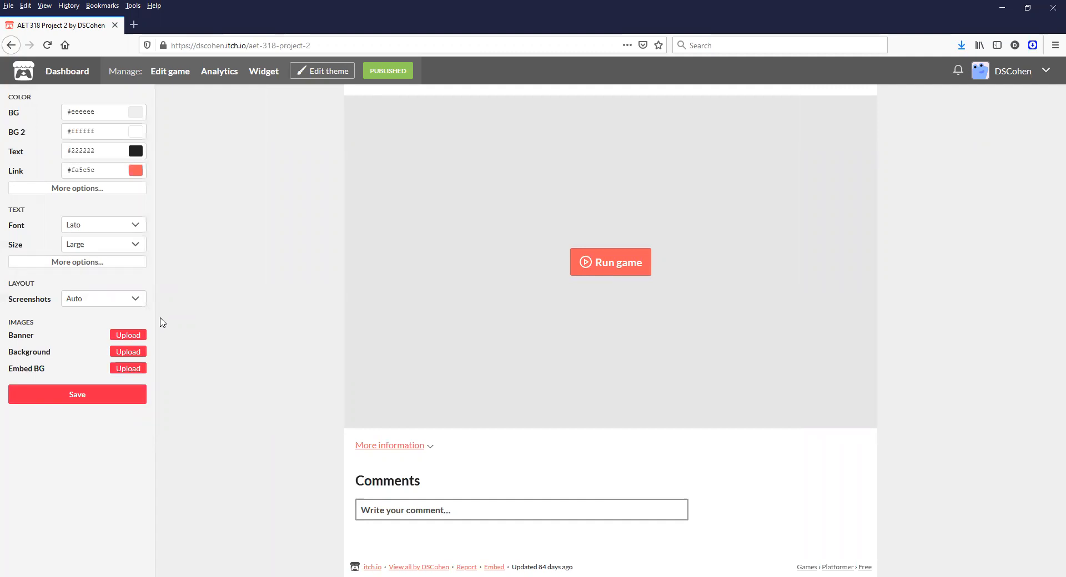
mouse_move(42, 310)
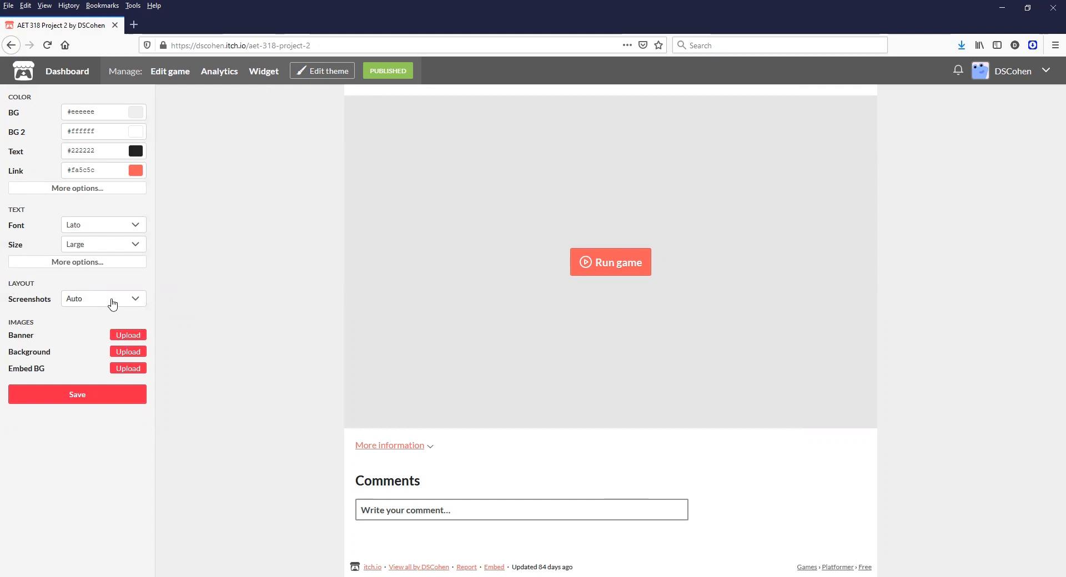
mouse_move(303, 385)
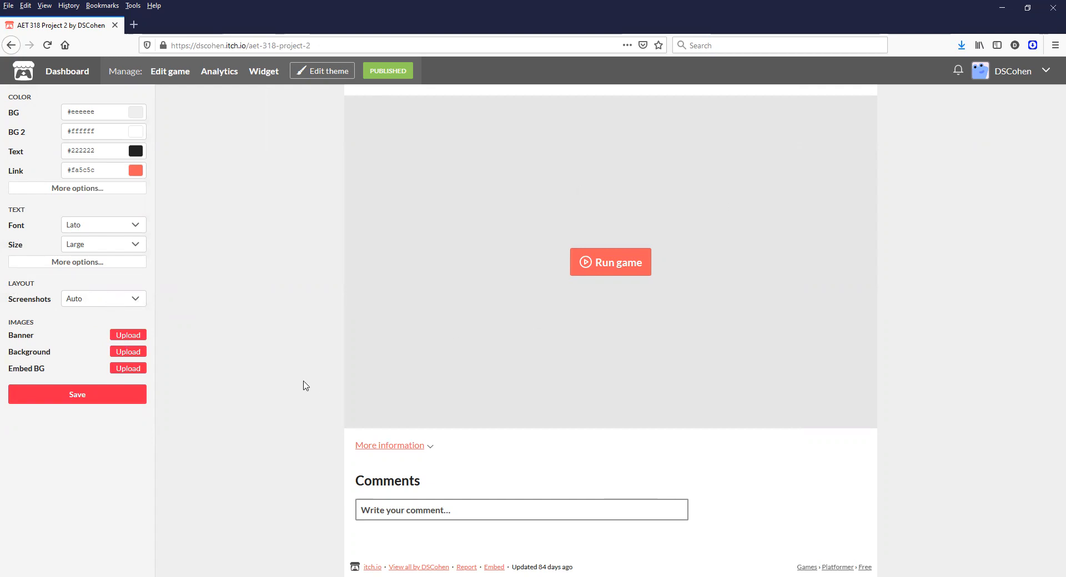
mouse_move(342, 247)
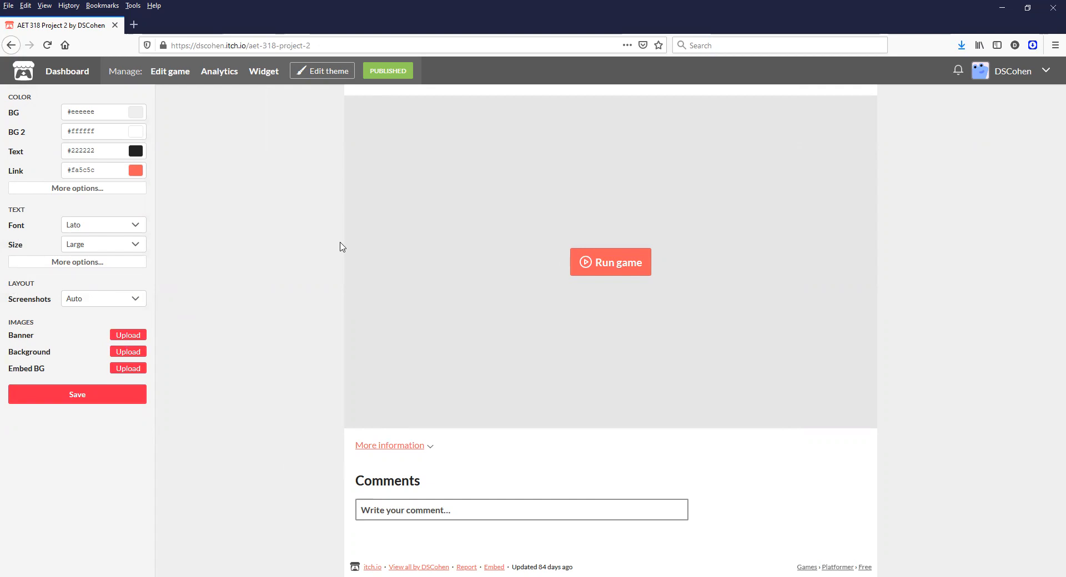
mouse_move(151, 310)
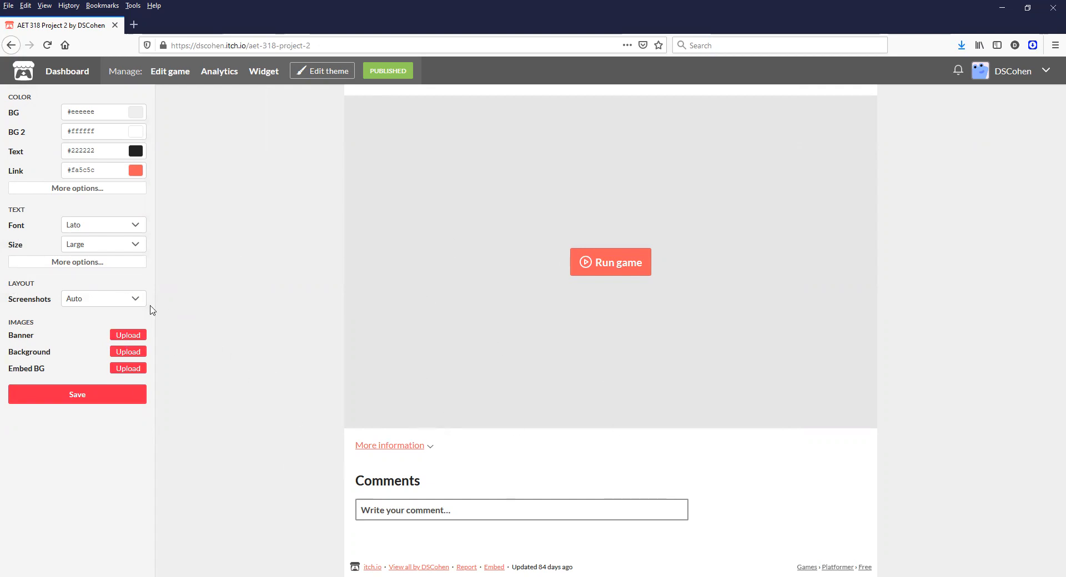
mouse_move(85, 311)
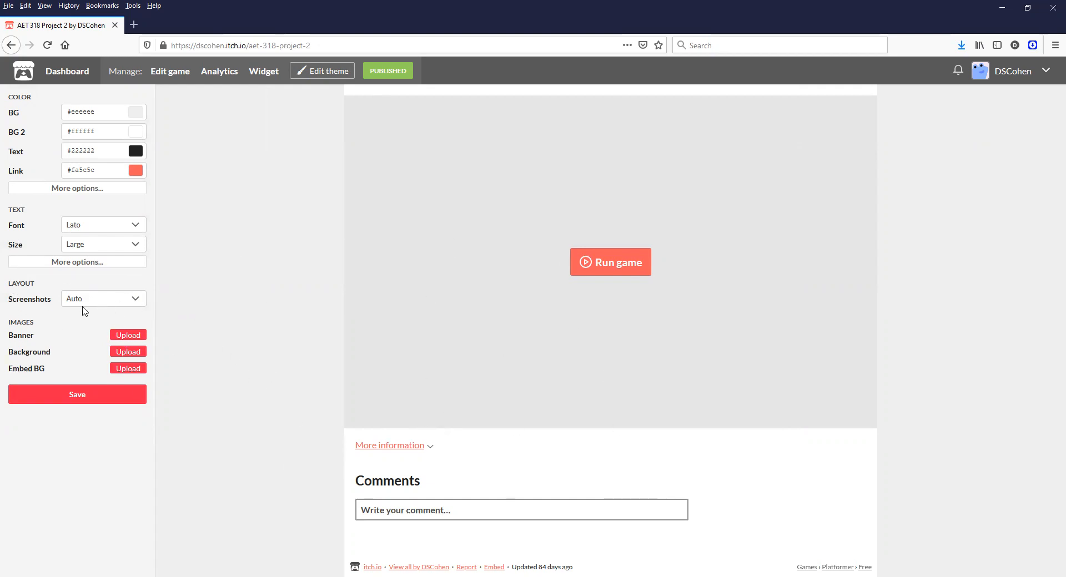
Try the Hidden and Auto screenshot layouts, then settle on Sidebar.
left_click(103, 298)
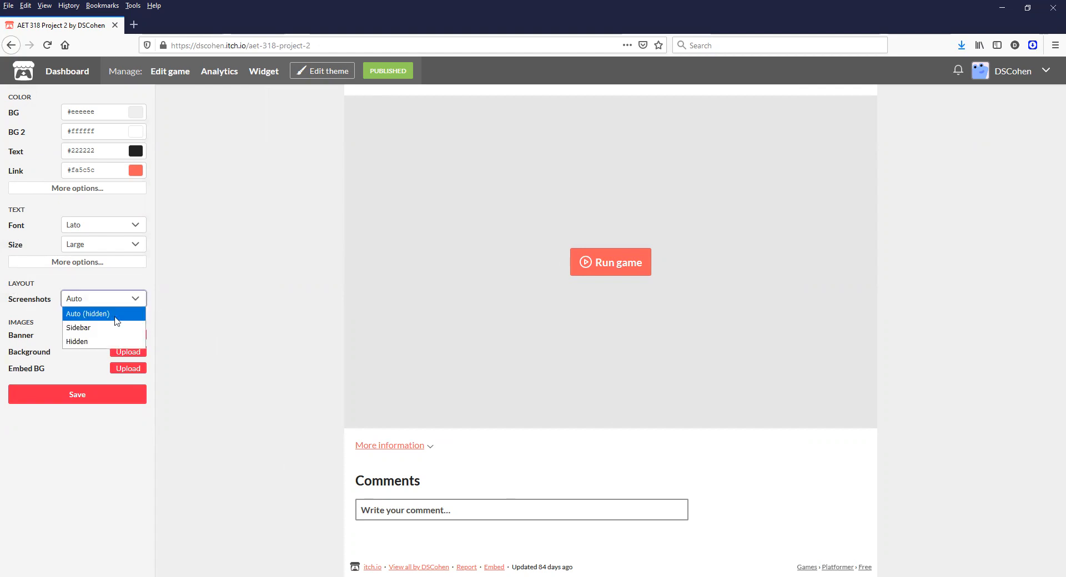
mouse_move(78, 328)
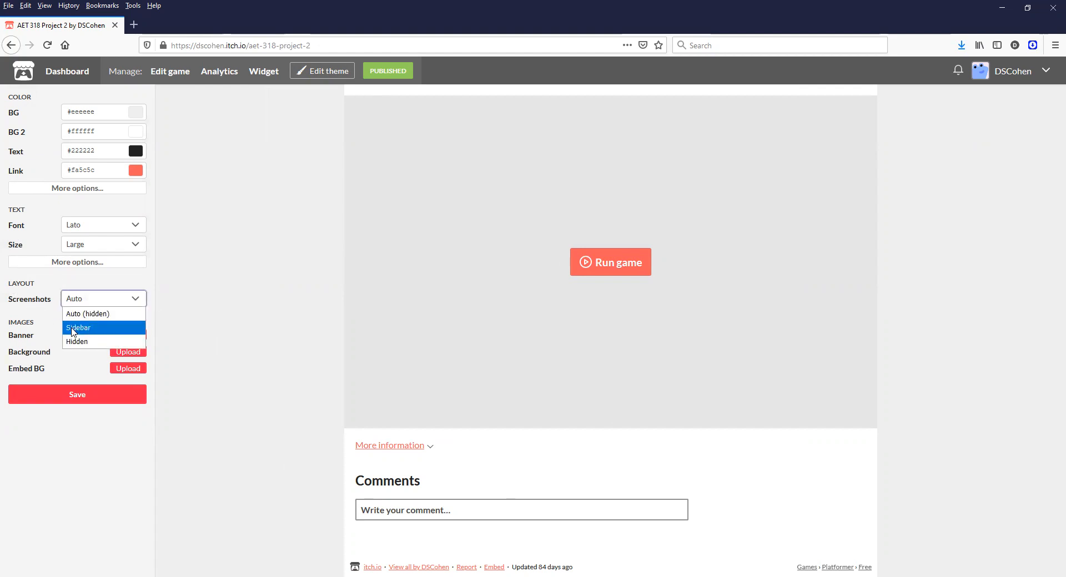
left_click(79, 328)
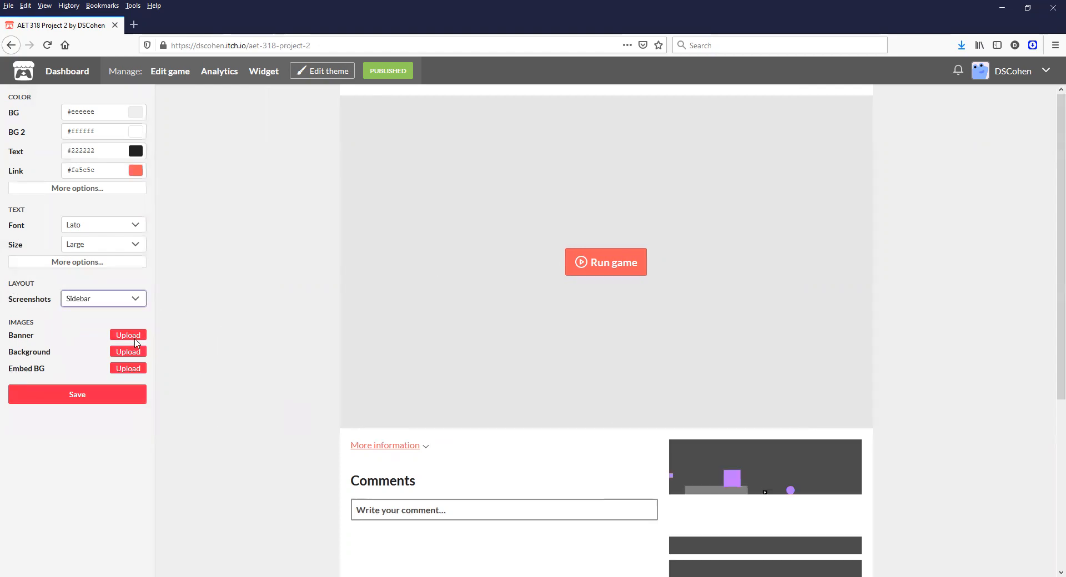
left_click(103, 298)
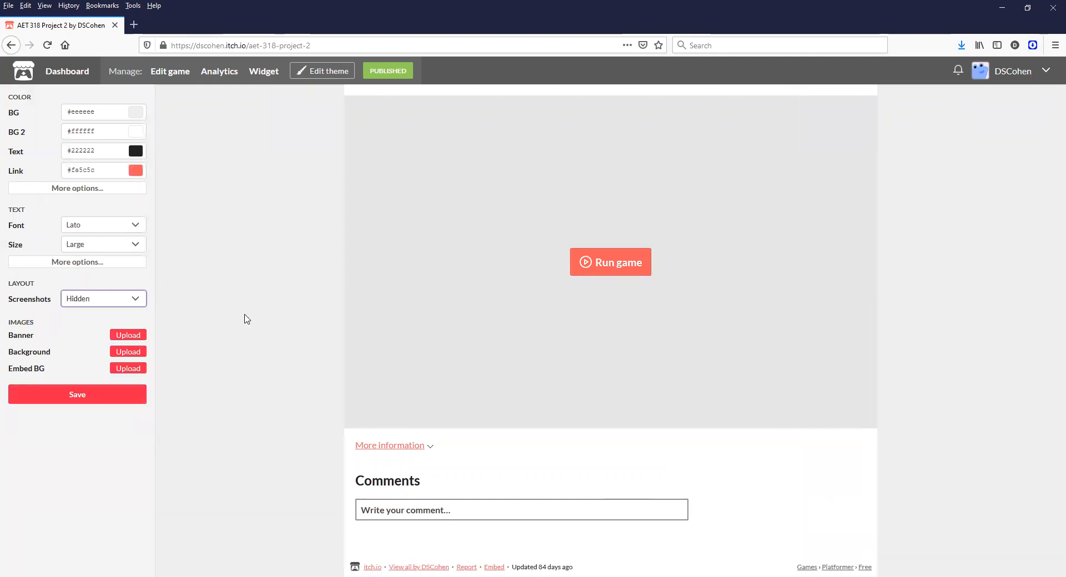
left_click(103, 298)
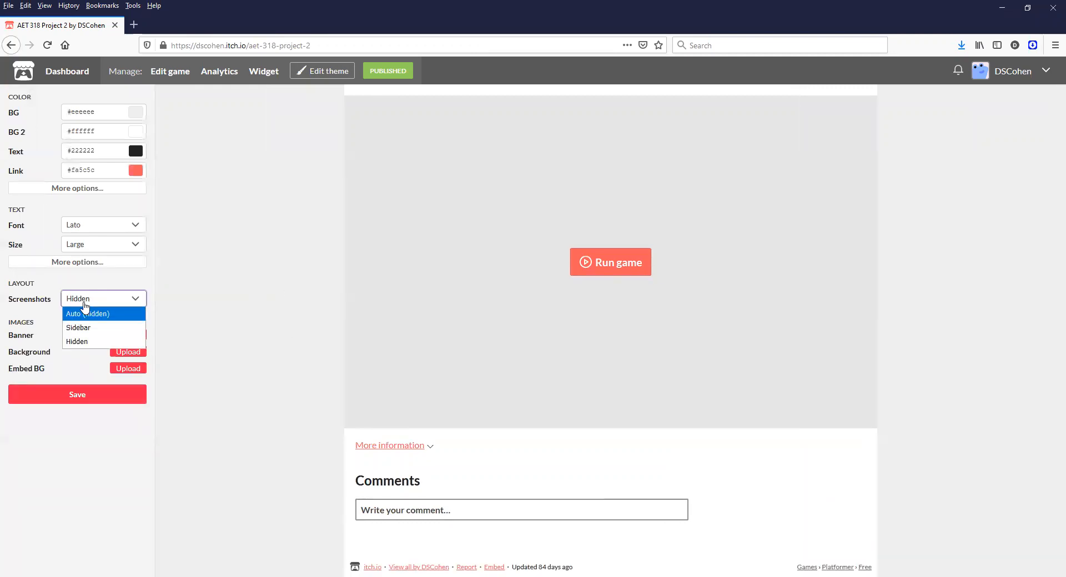
left_click(73, 314)
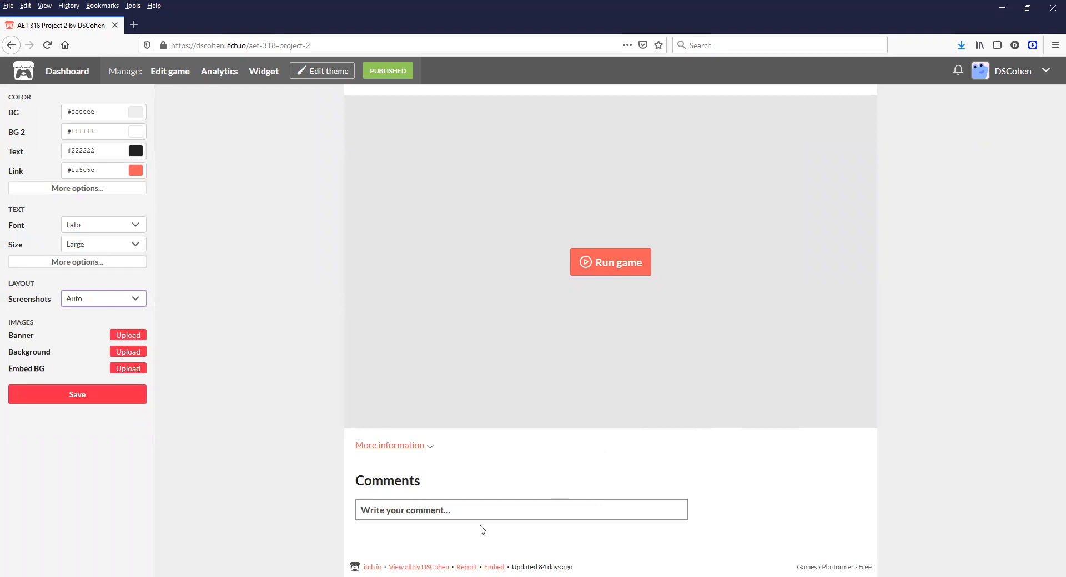
mouse_move(106, 293)
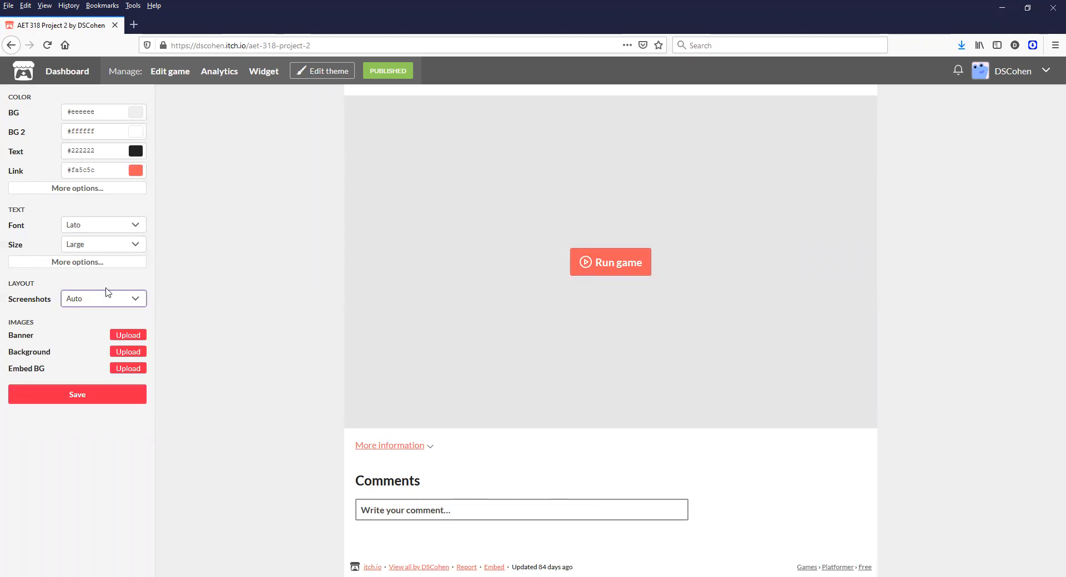
left_click(102, 299)
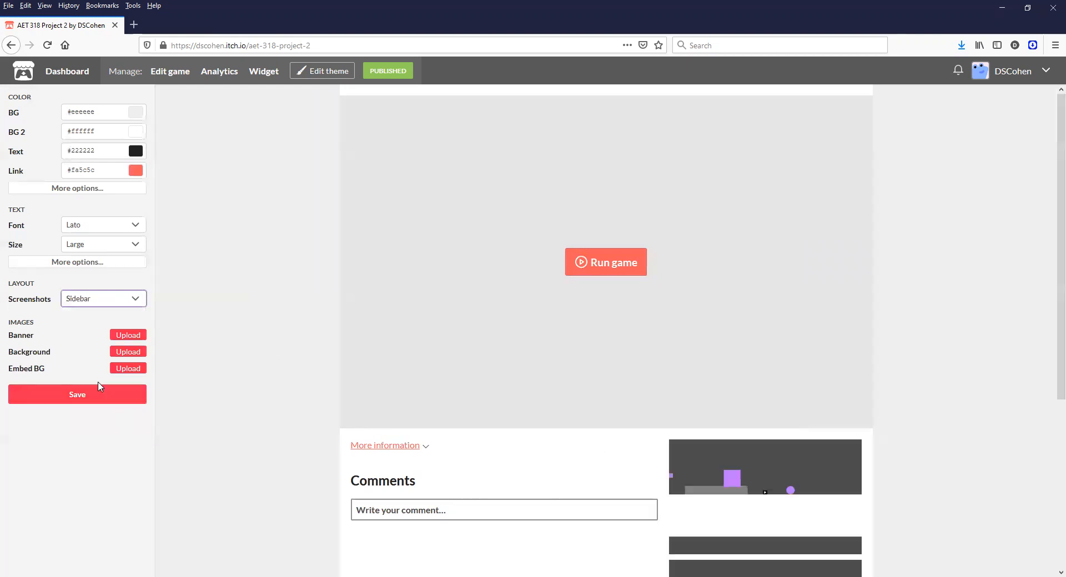
Preview the sidebar screenshots beside comments, then open the Link color picker.
scroll("down", 3)
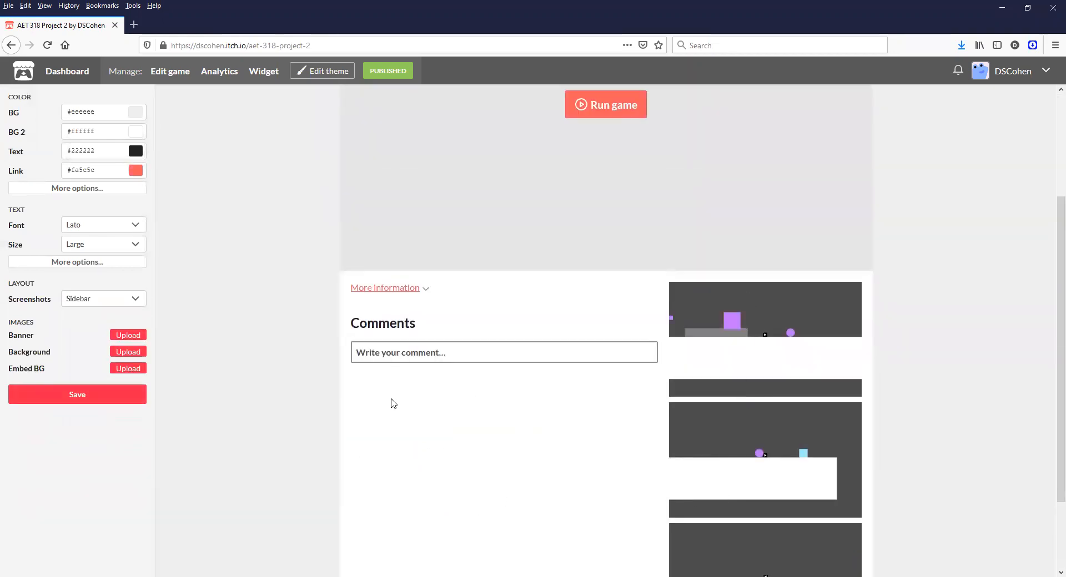
scroll("up", 3)
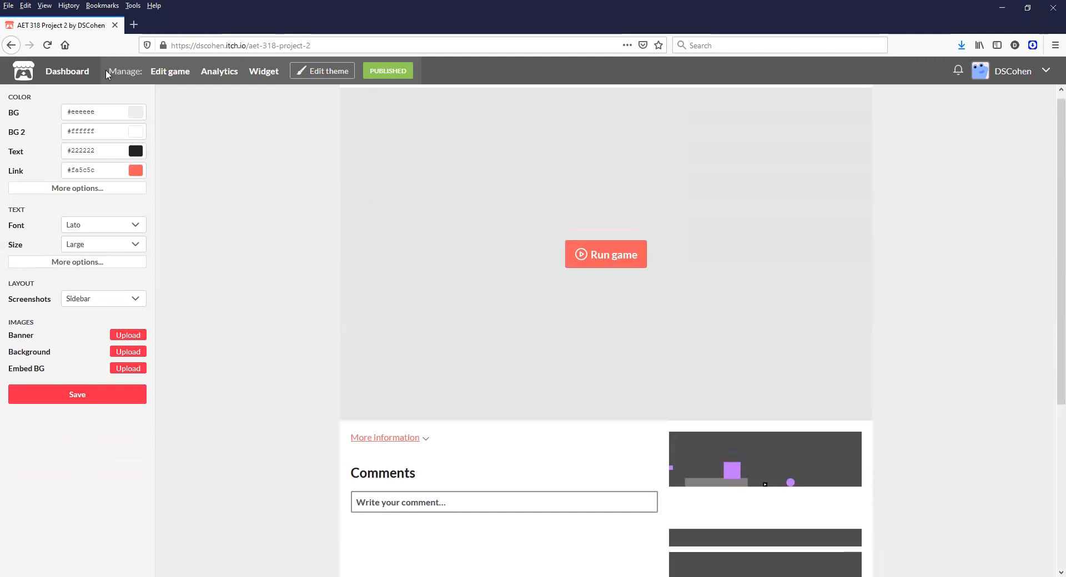
left_click(135, 170)
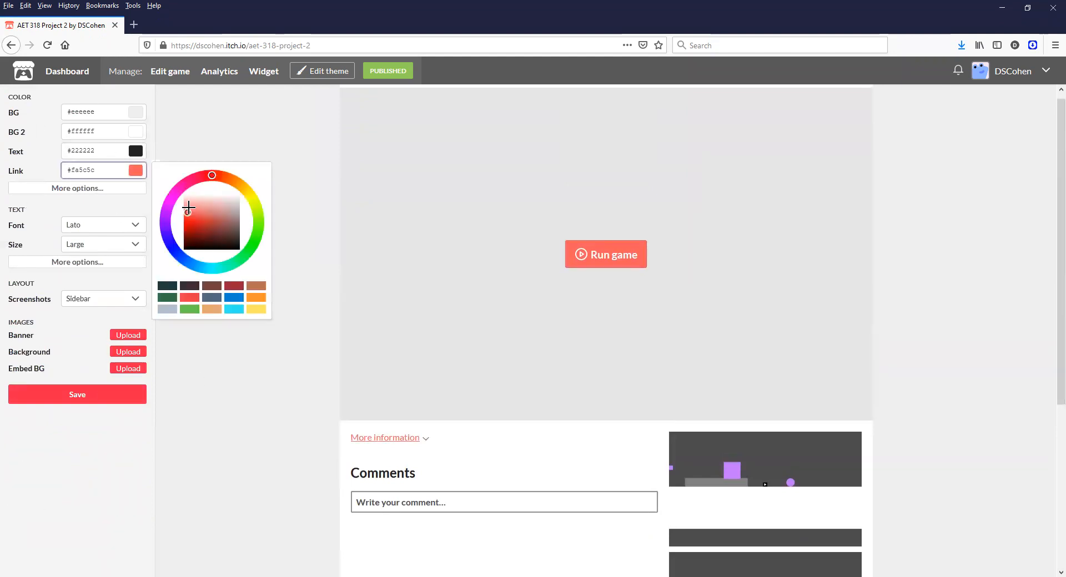